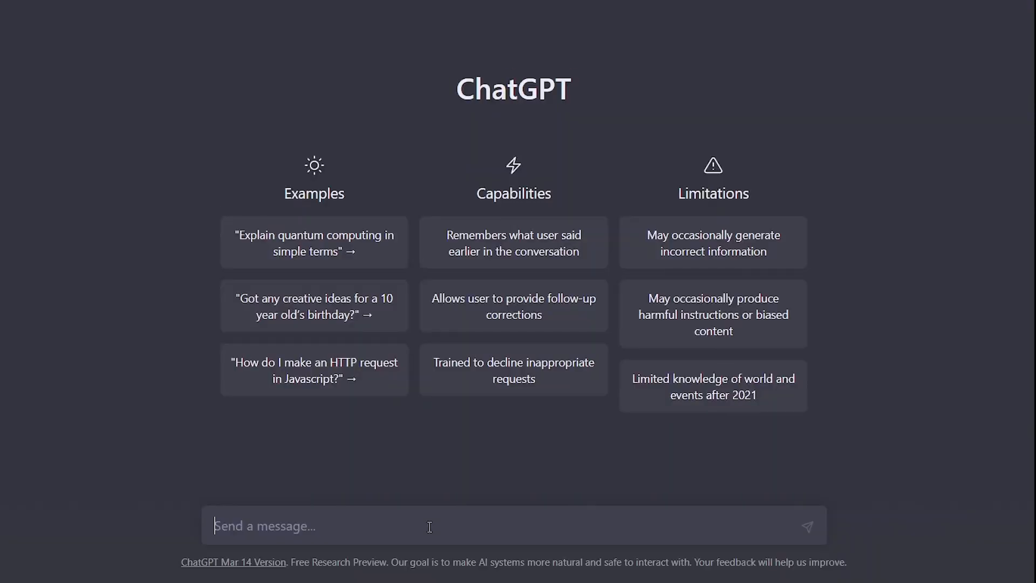
Step: Ask ChatGPT to share the most influential quotes from Diogenes
text(Share the most in)
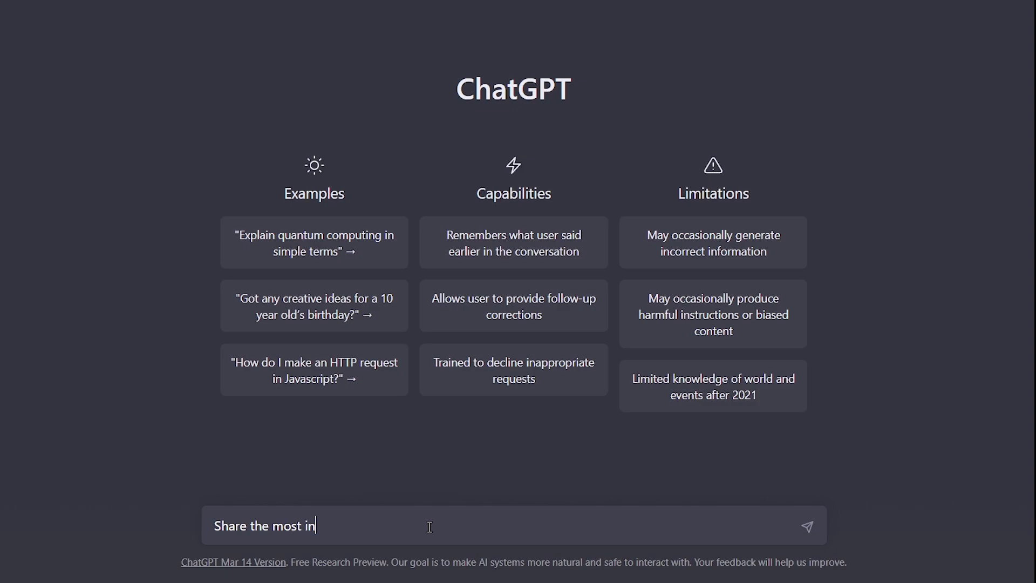
text(fluential)
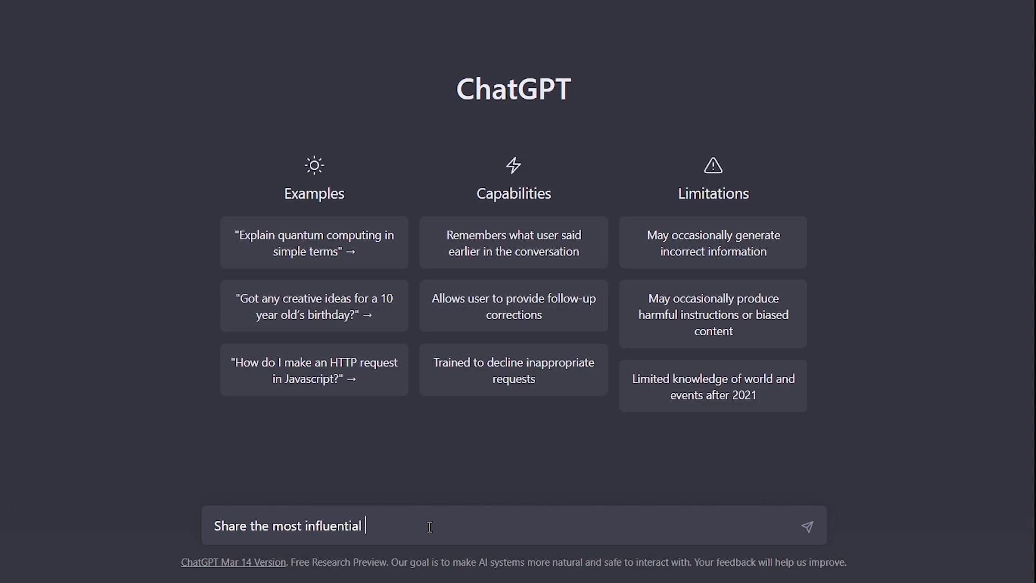
text(quotes from)
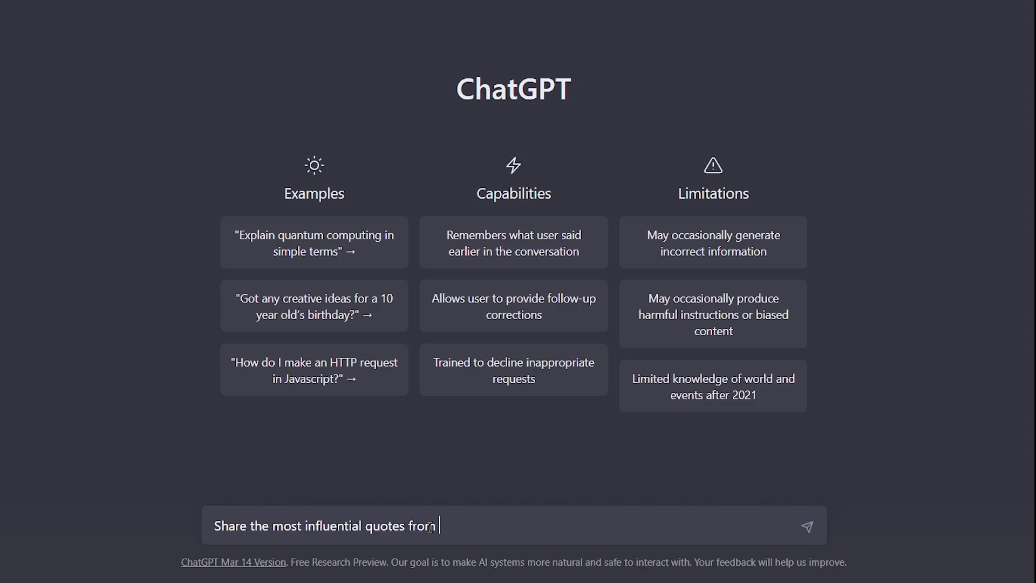
text(Dio)
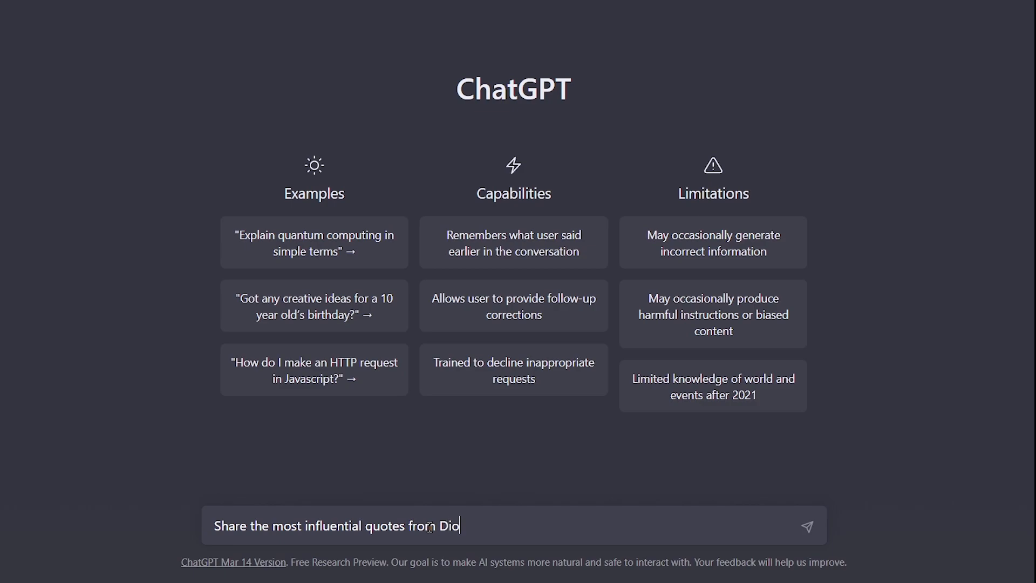
text(genes)
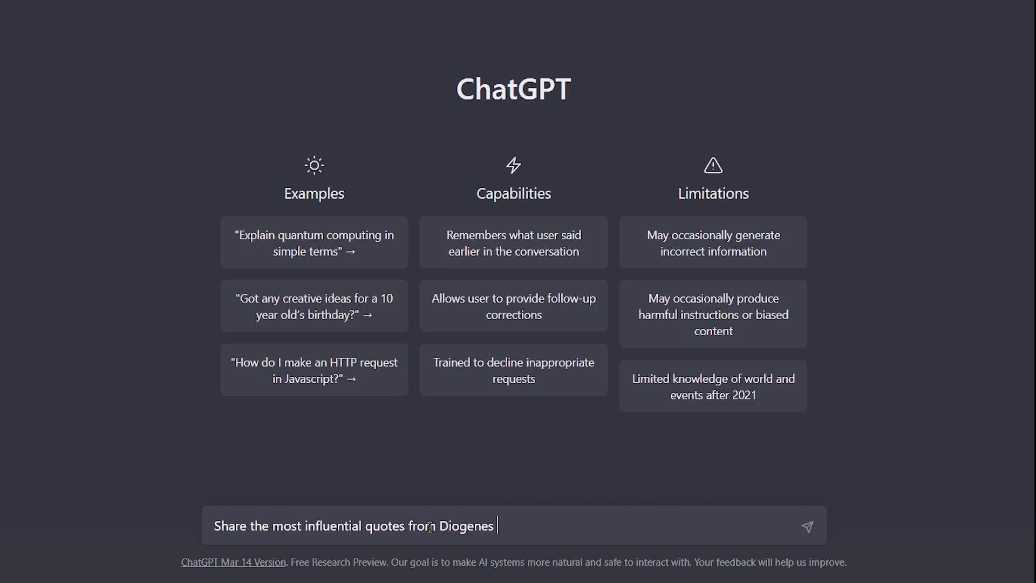
text(i)
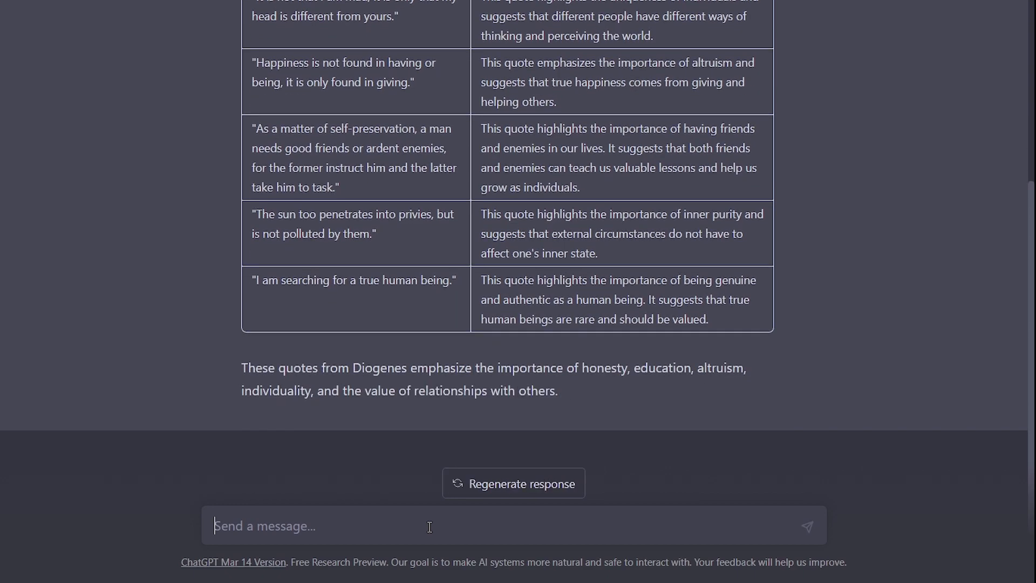
Step: Send a follow-up asking for Plato's most influential quotes in tabular form
text(Share the most influential quotes from)
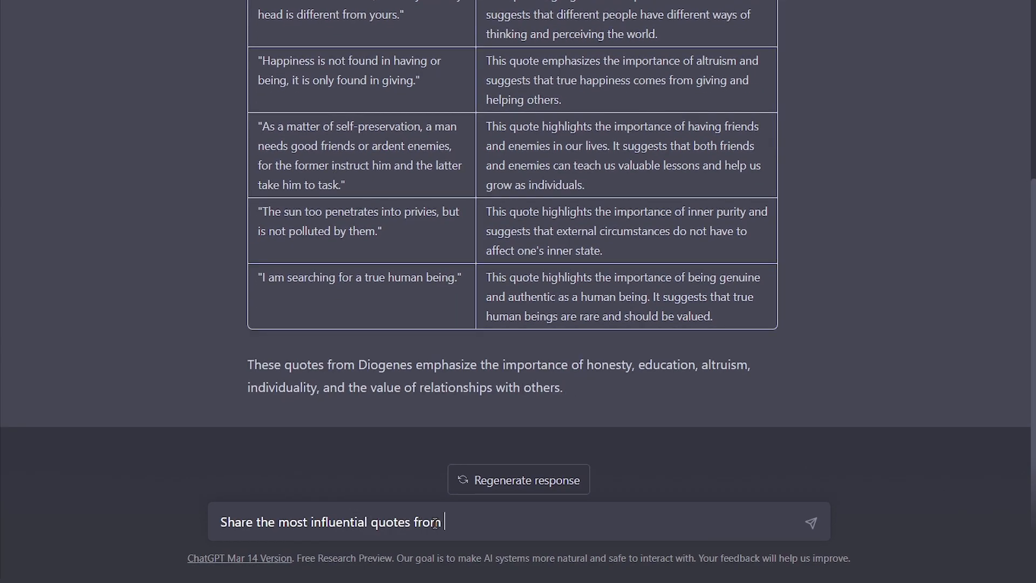
text(Plato in tabular form)
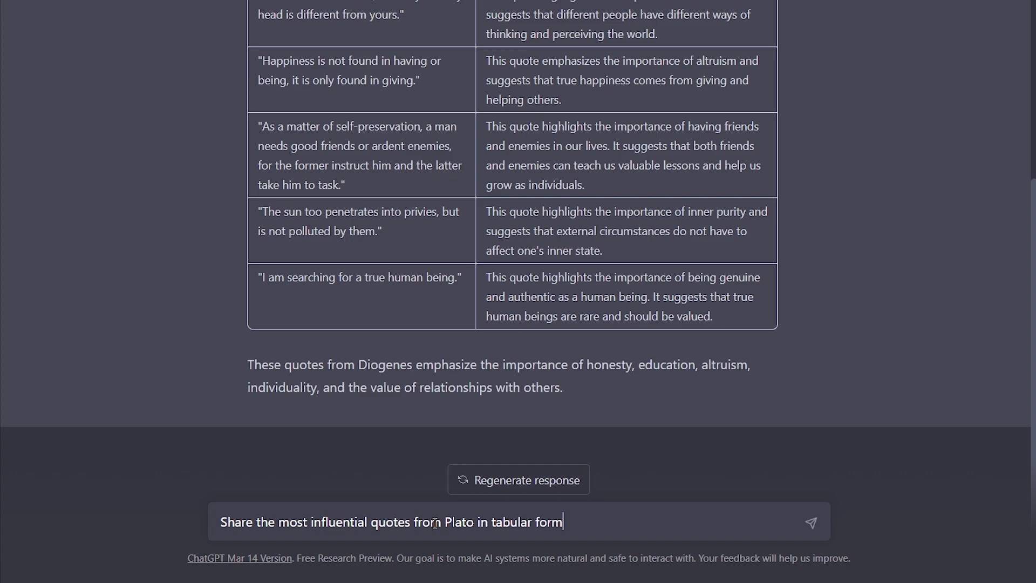
click(810, 521)
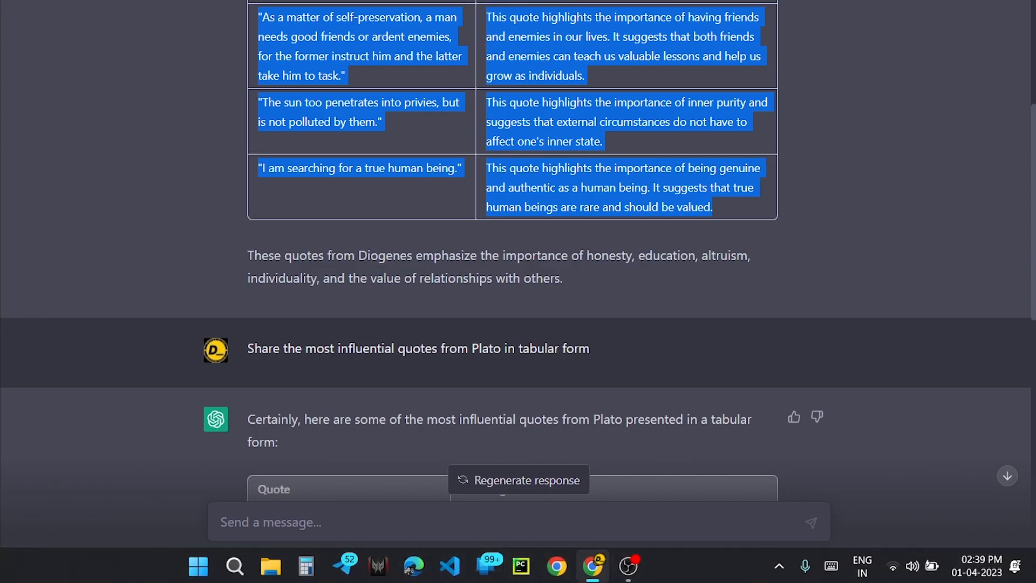
Step: Paste the Diogenes quotes into rows 13–21 and the Plato quotes into rows 23–31
click(245, 11)
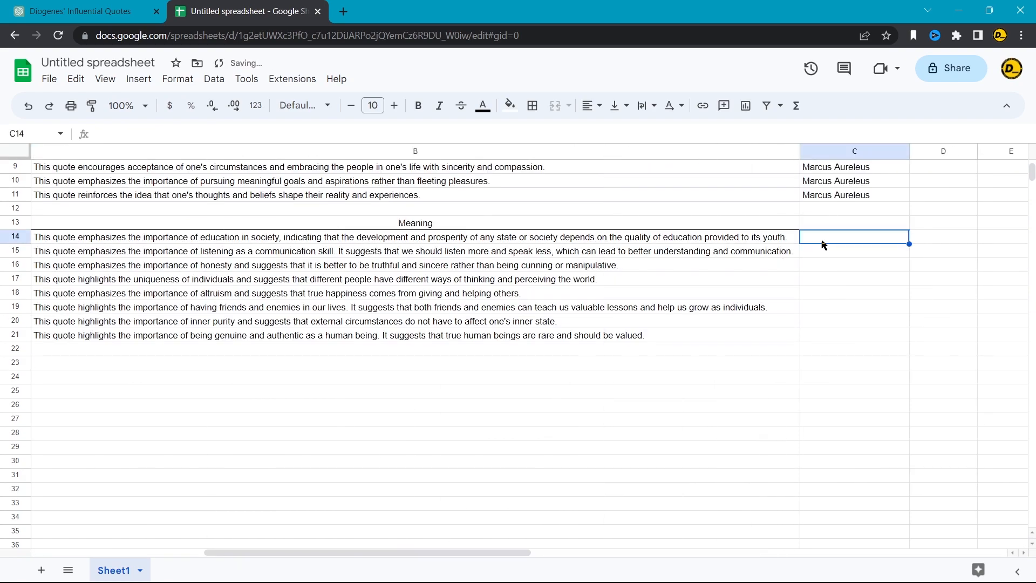
text(Diogene)
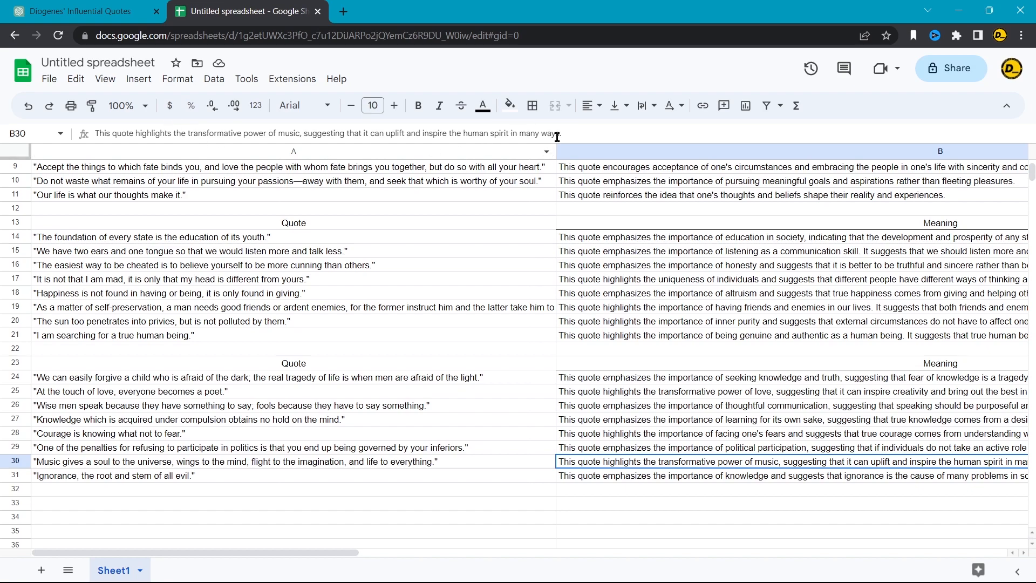
Step: Download the quotes sheet as a .csv file into the Monday motivation folder
click(48, 79)
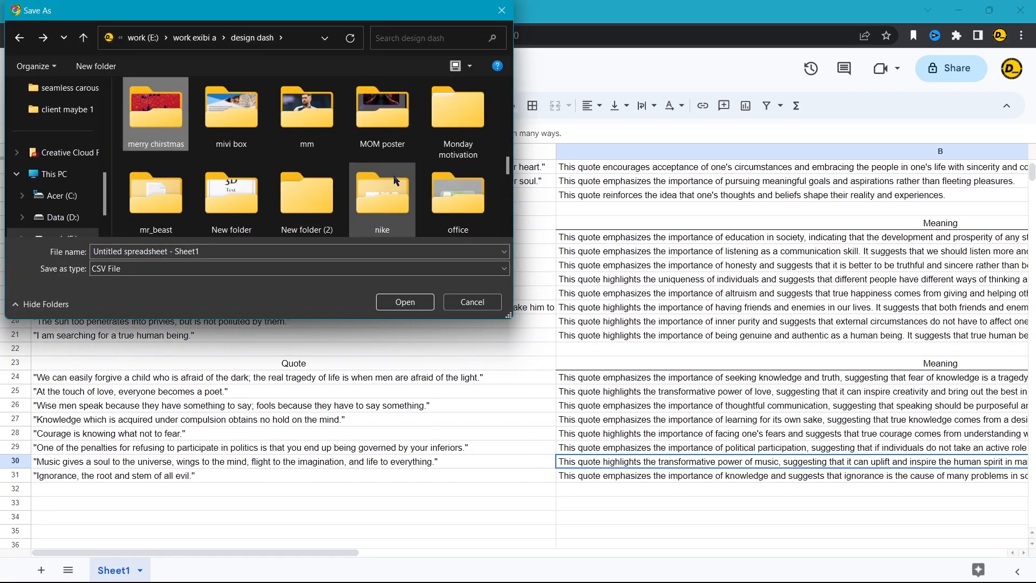
double_click(456, 113)
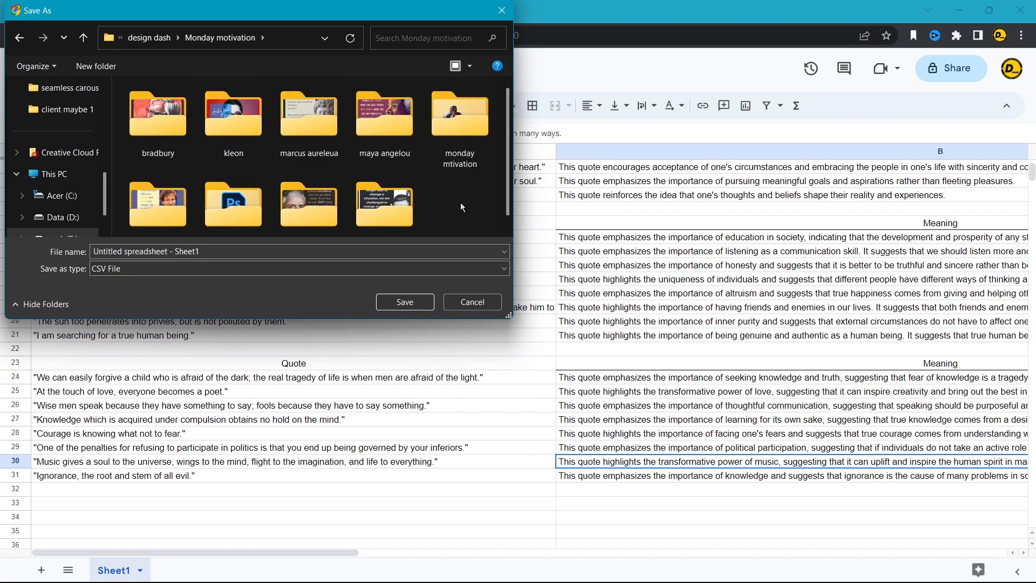
click(404, 303)
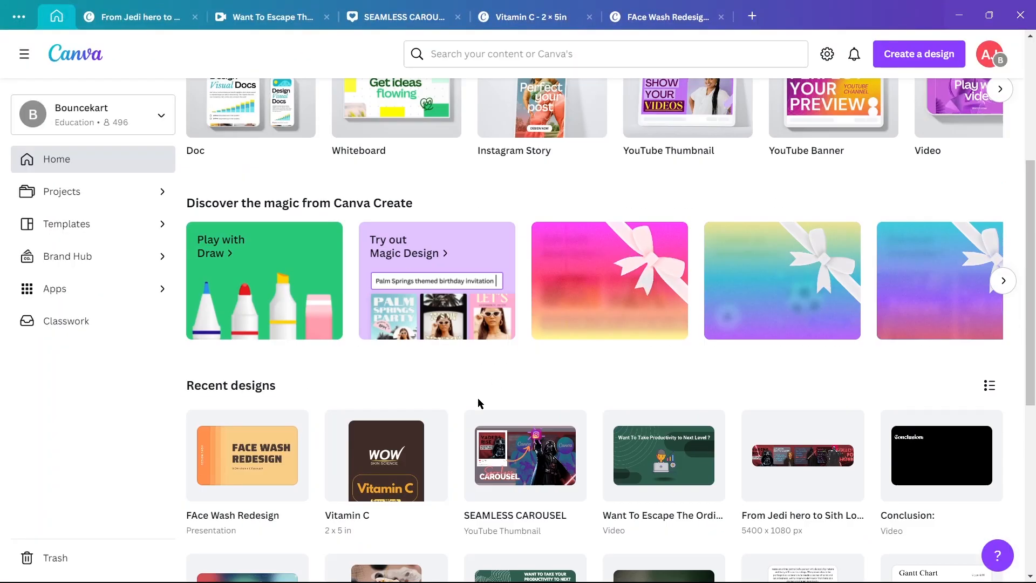
Step: Start Bulk create on the Marcus Aurelius design and upload the quotes CSV
scroll(down, 3)
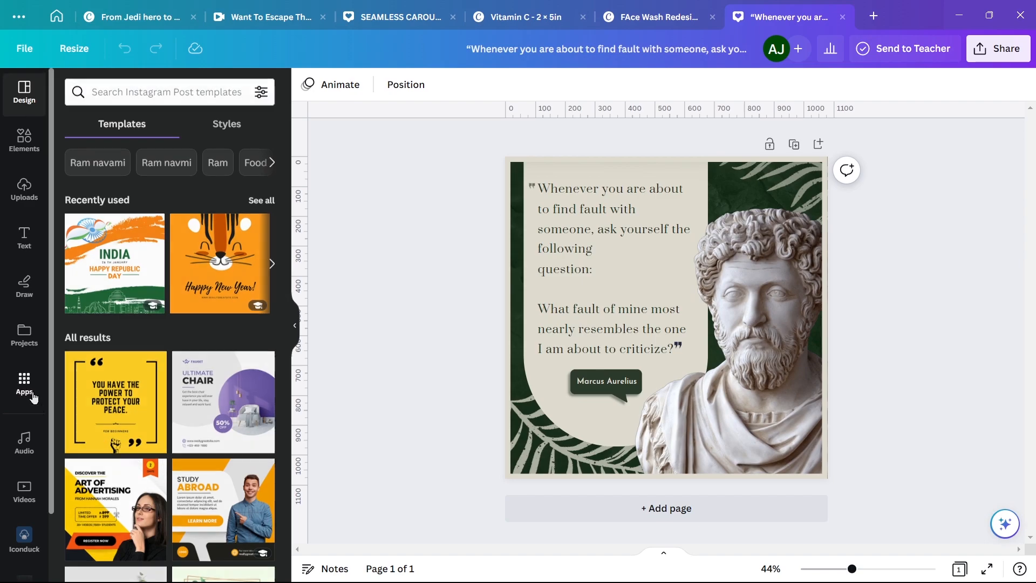
click(24, 383)
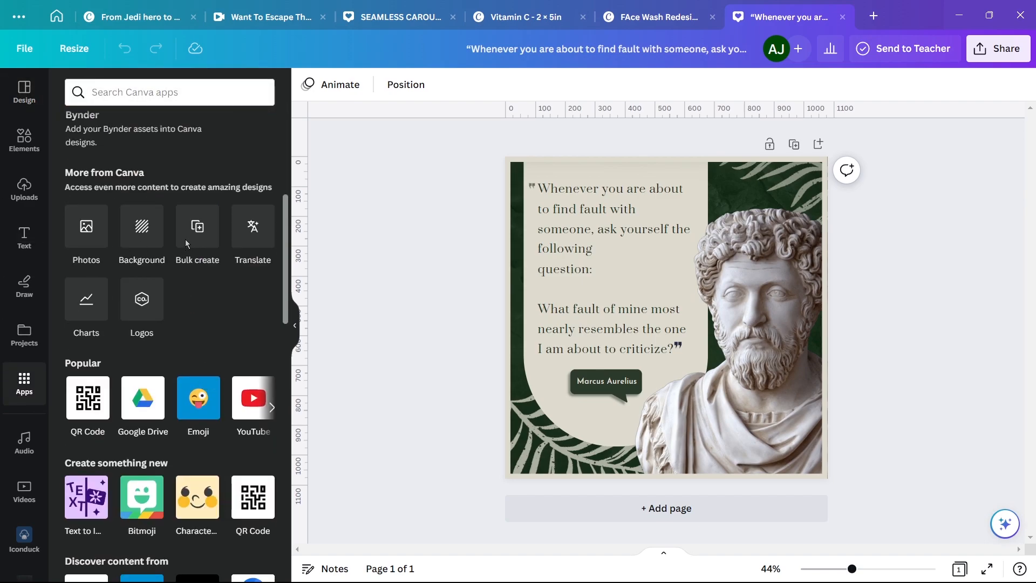
click(169, 420)
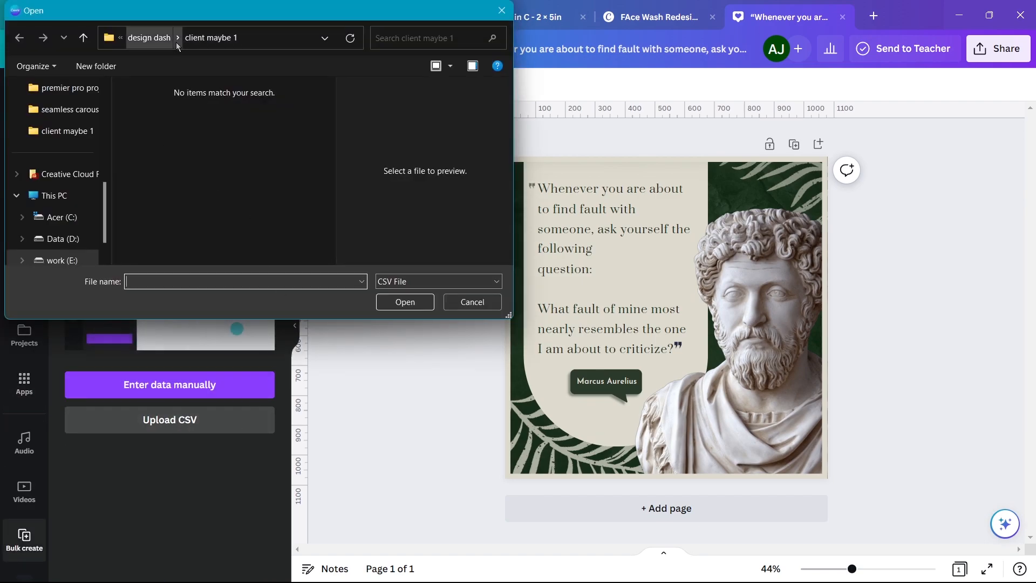
click(149, 38)
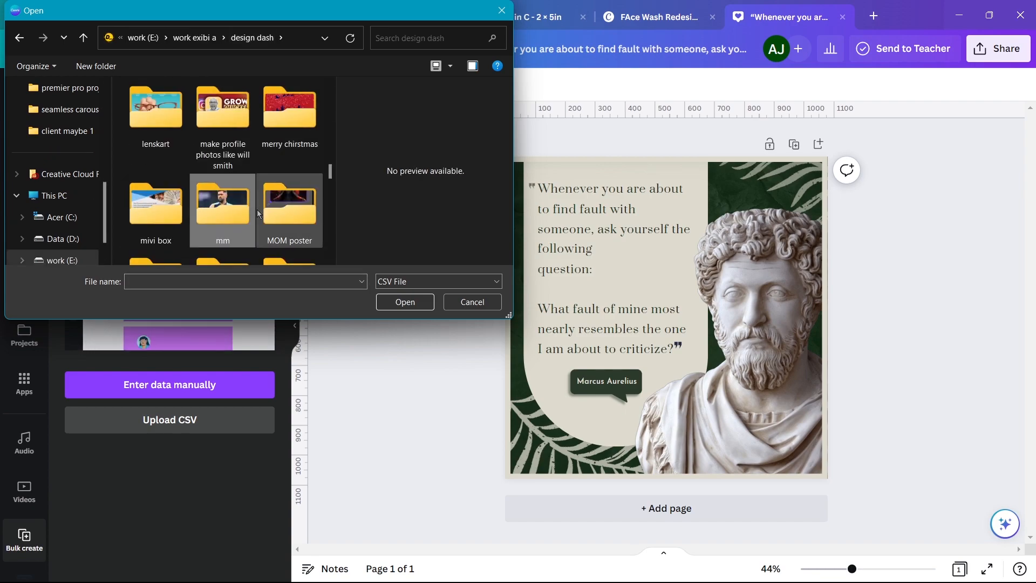
click(472, 301)
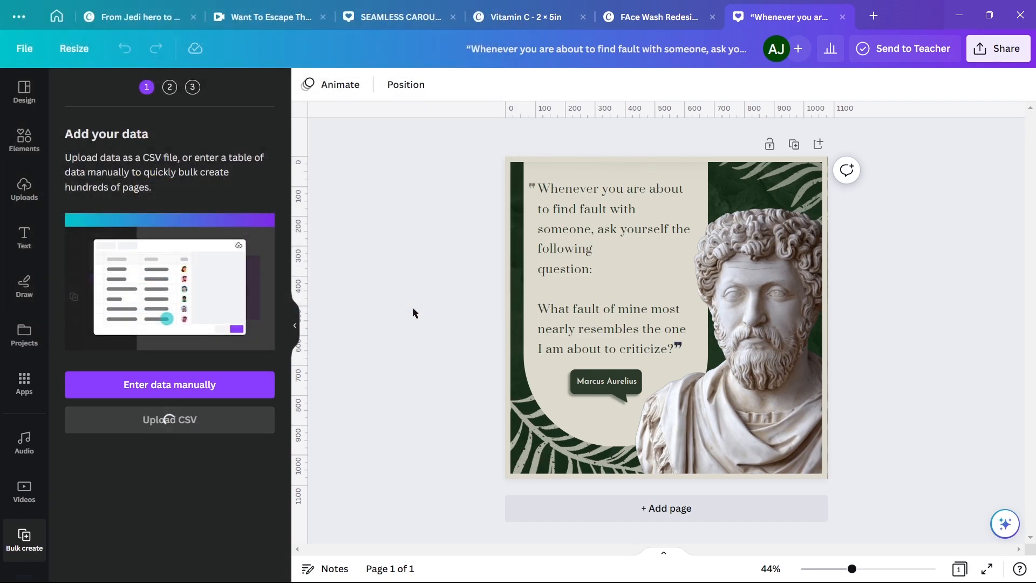
Step: Connect the quote text to the Quote field and generate 10 pages, excluding rows 11–12
click(169, 385)
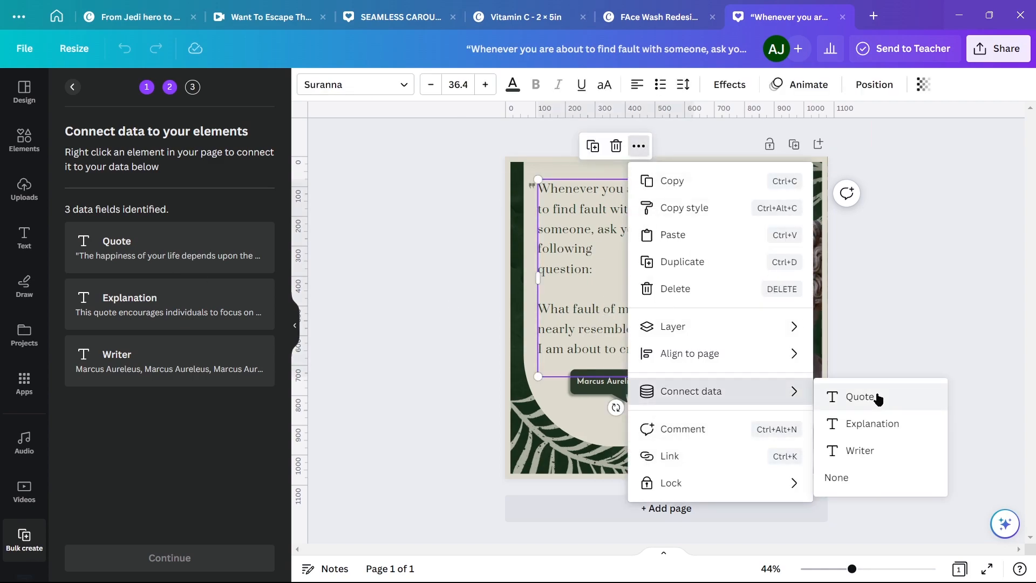
click(862, 397)
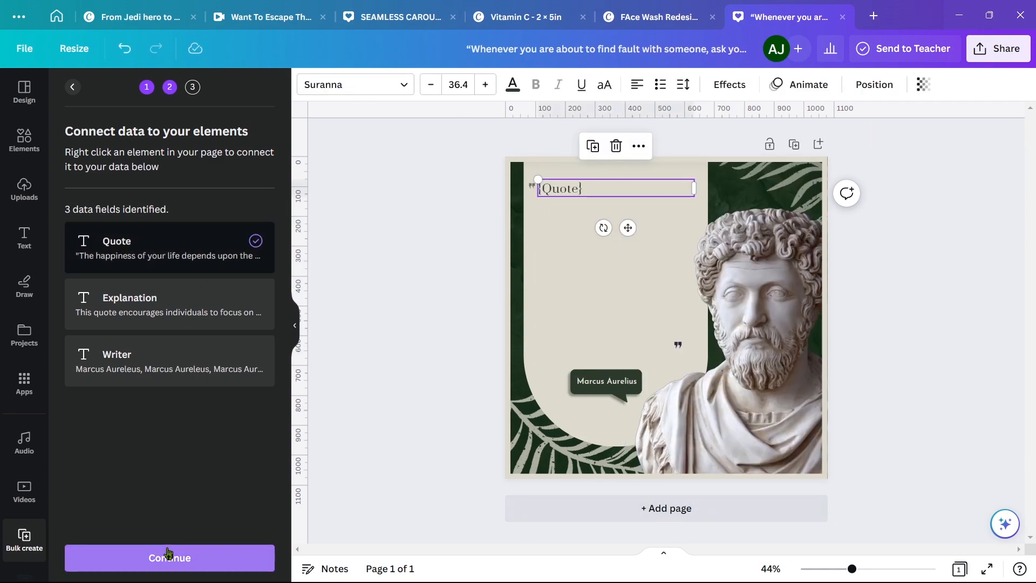
click(169, 557)
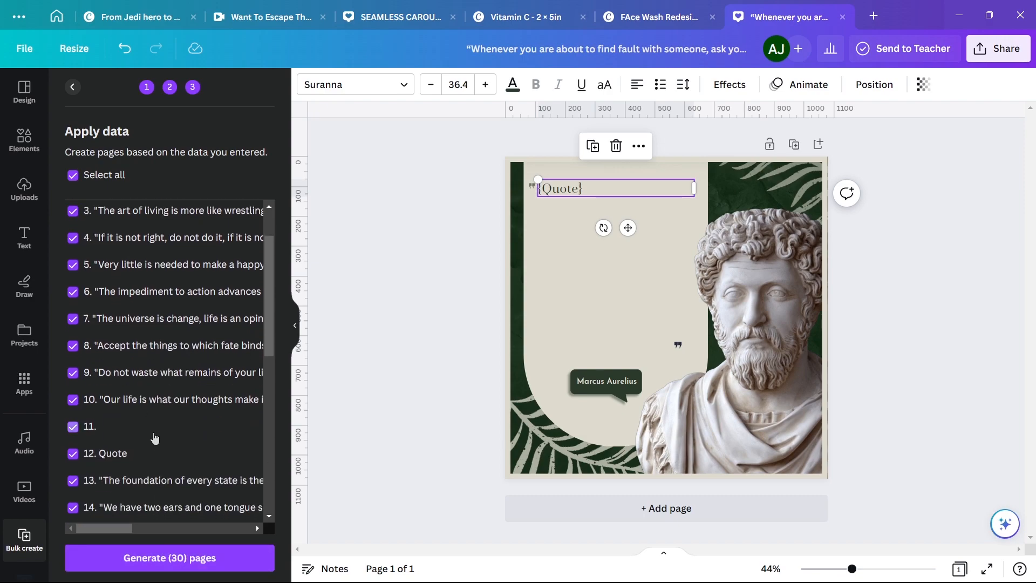
click(73, 174)
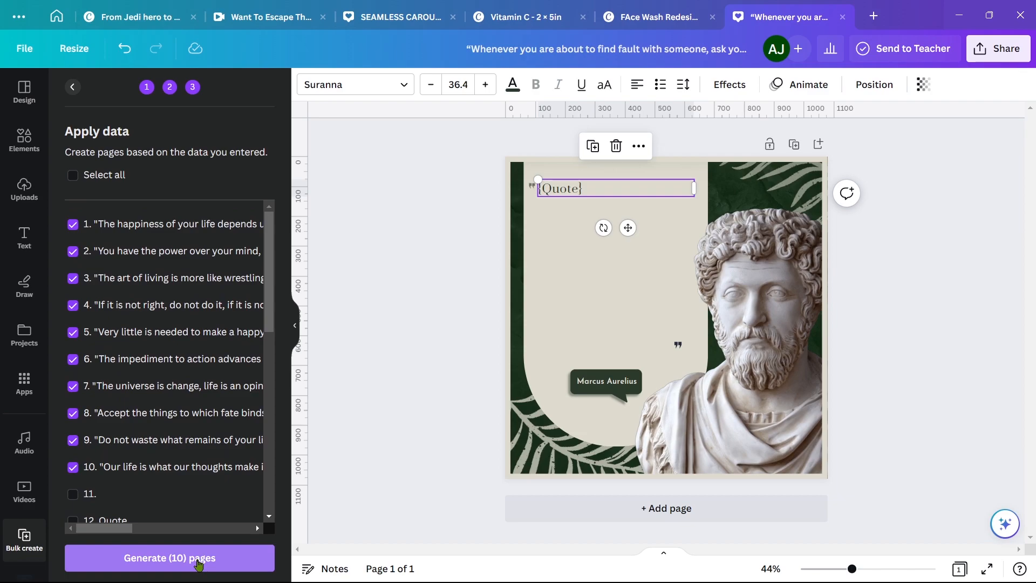
click(168, 557)
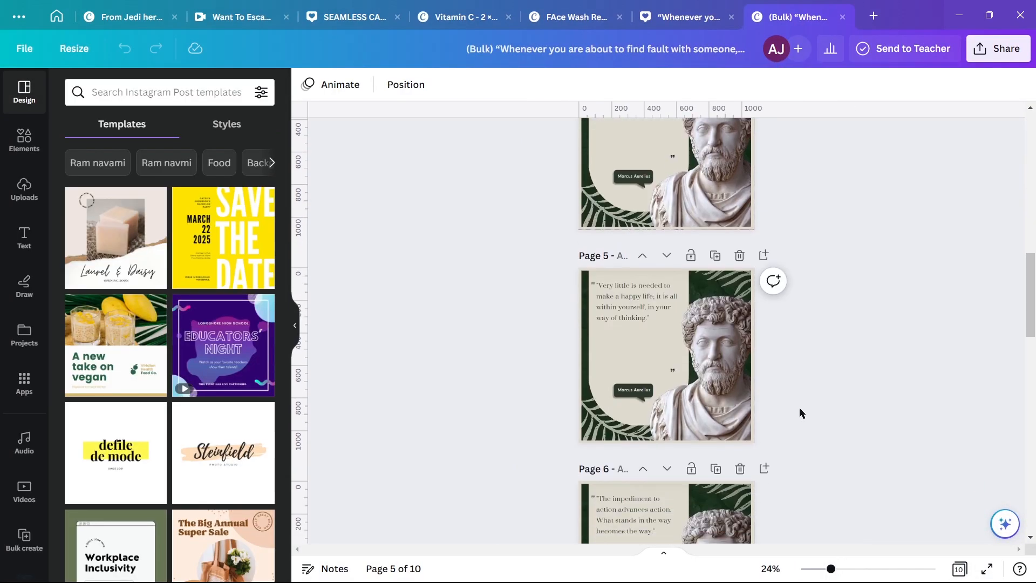
Step: Increase the quote text font size to 67.4 on the generated pages
scroll(down, 3)
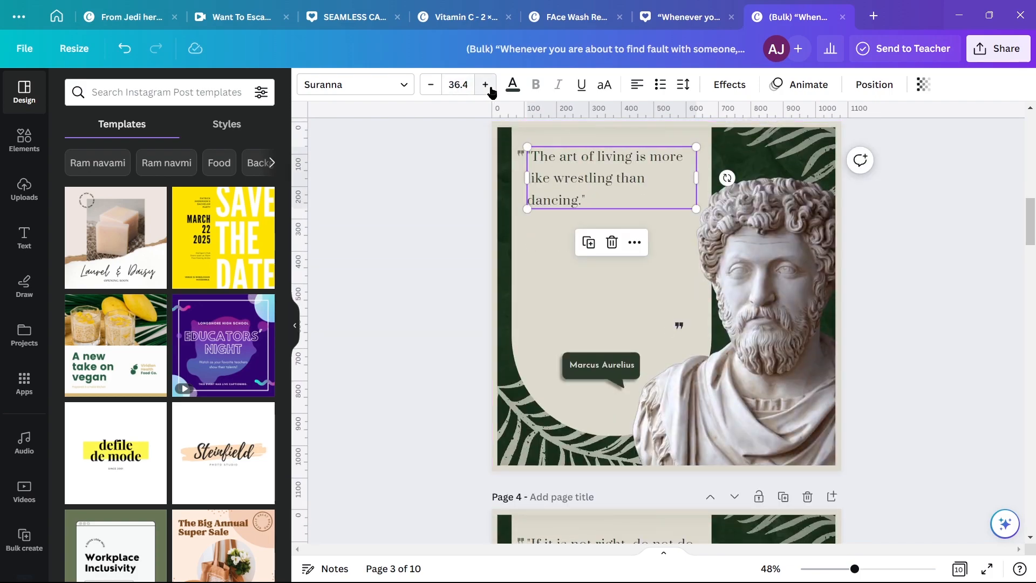
click(485, 85)
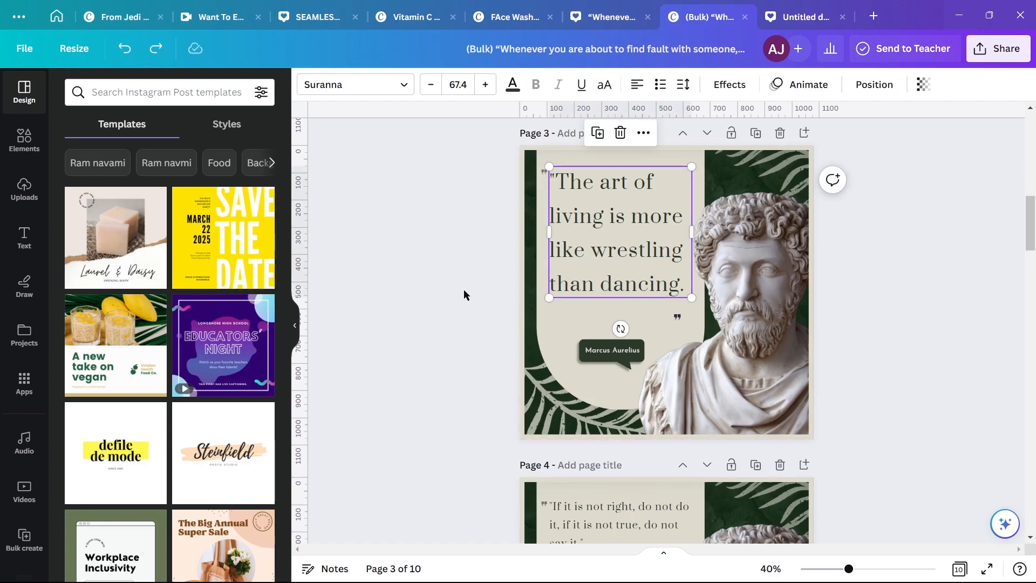
click(227, 124)
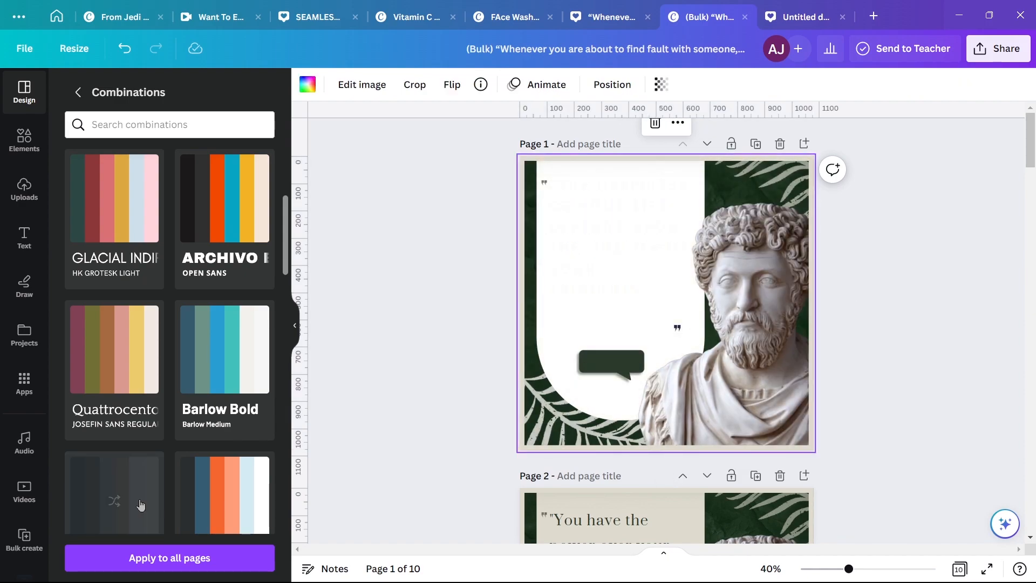
Step: Apply shuffled colour-and-font combinations to each page and show the pages in Grid view
click(114, 492)
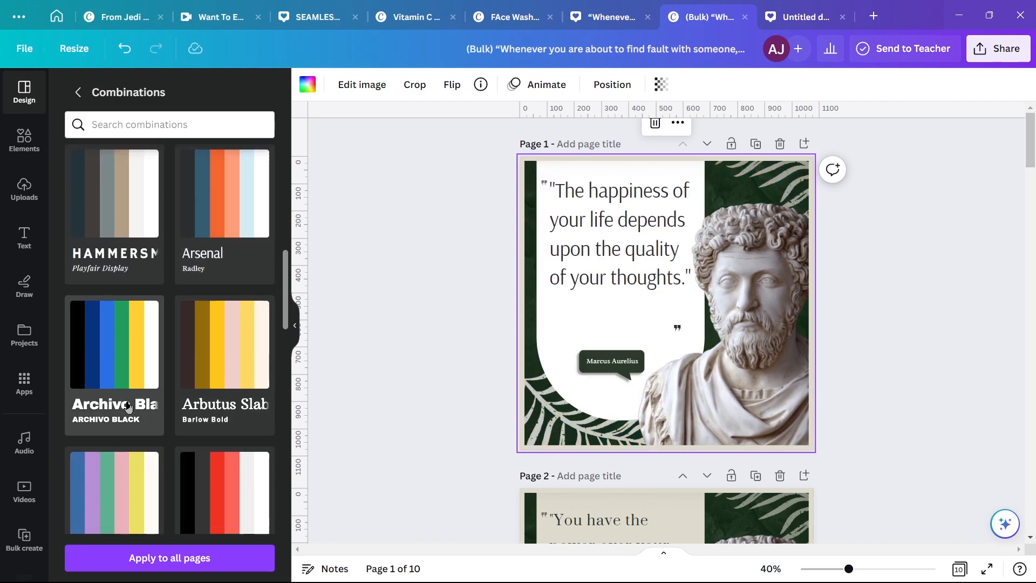
scroll(down, 3)
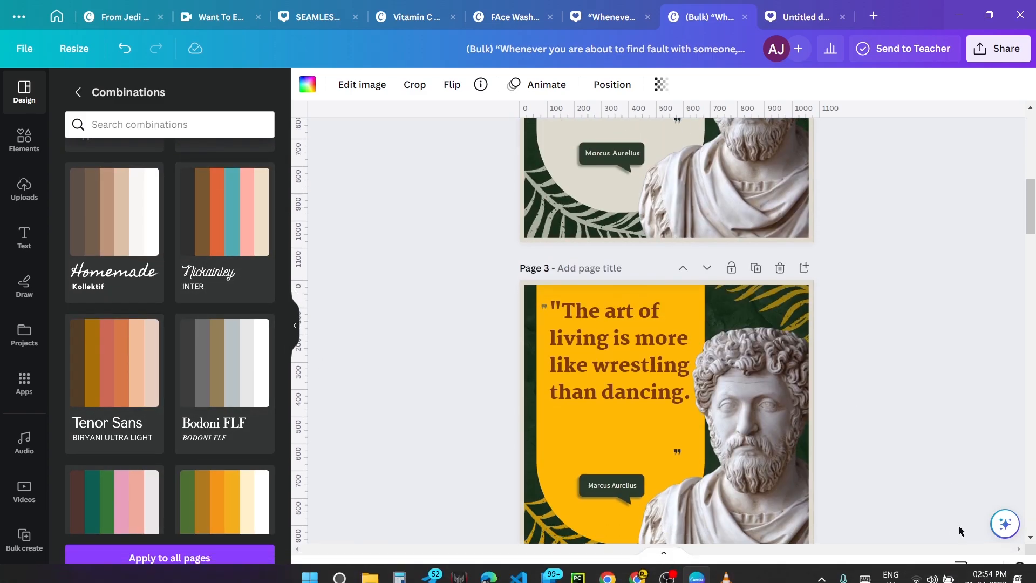
click(959, 574)
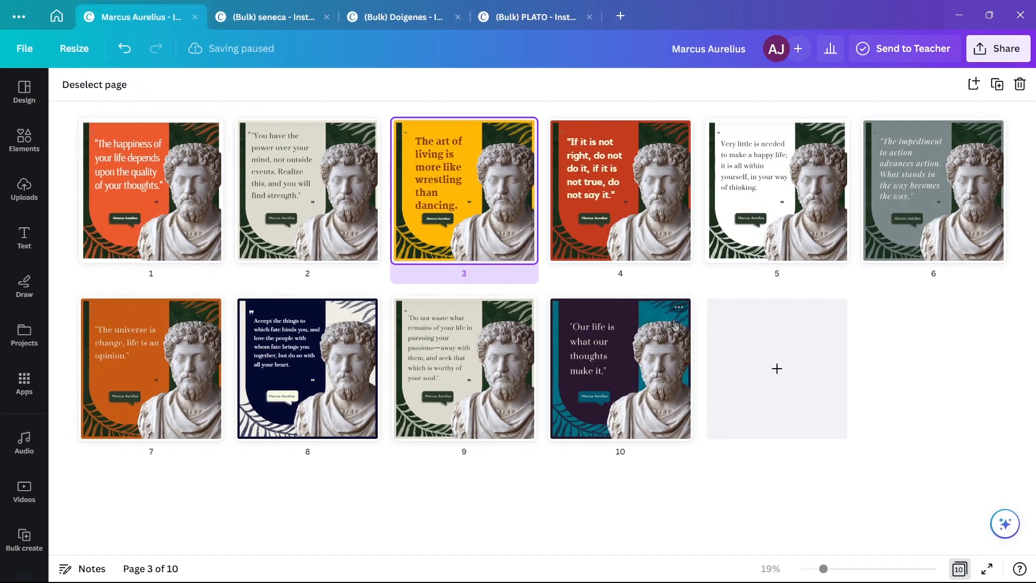
mouse_move(673, 309)
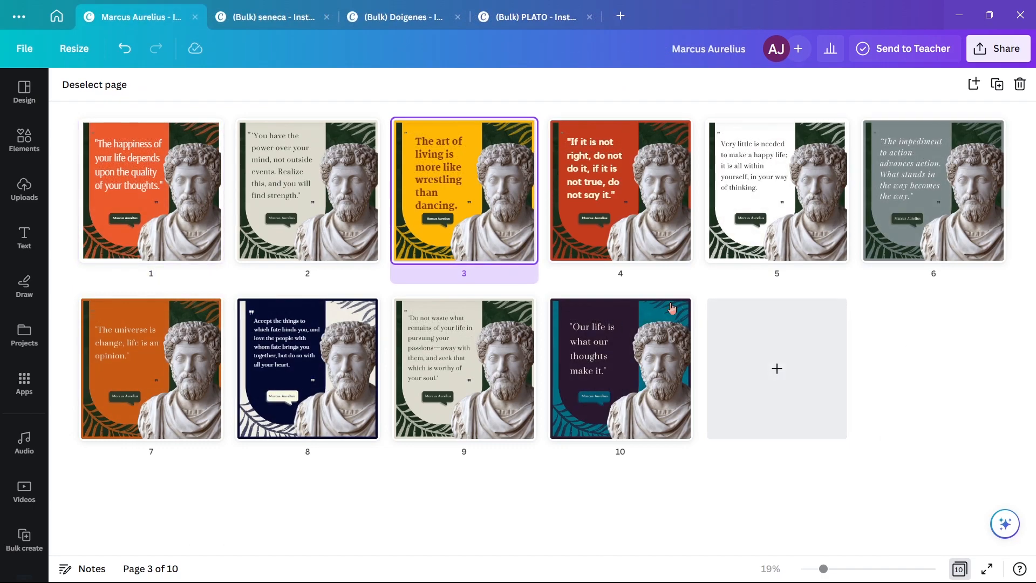
Step: Show the Seneca designs in Grid view, then switch to the Plato designs
click(270, 17)
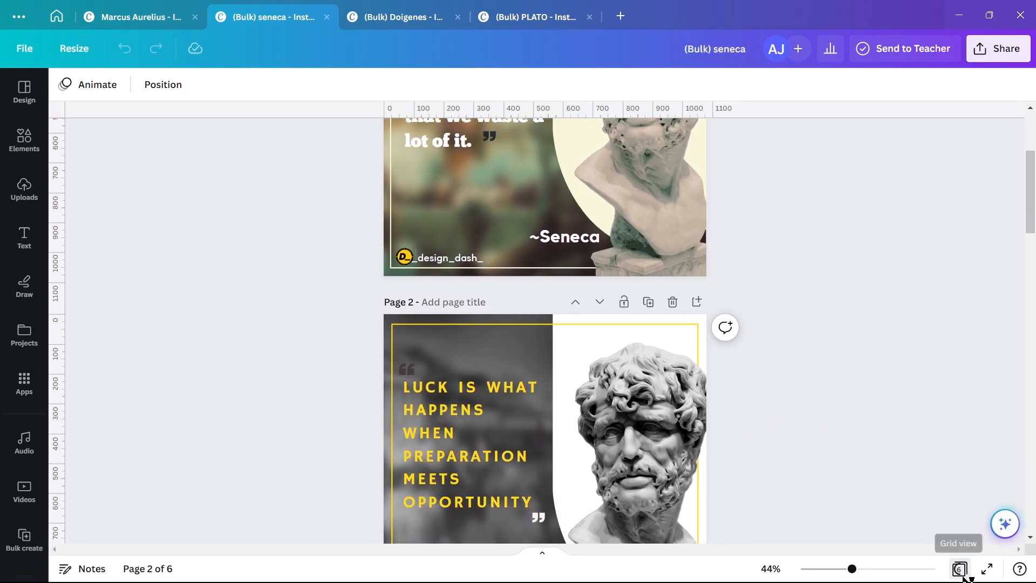
click(396, 17)
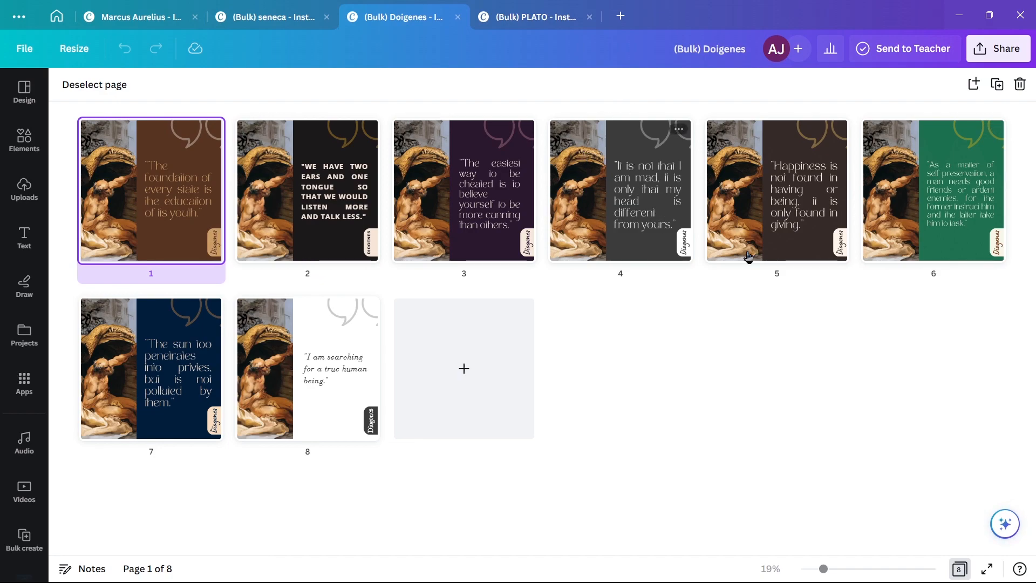
click(534, 17)
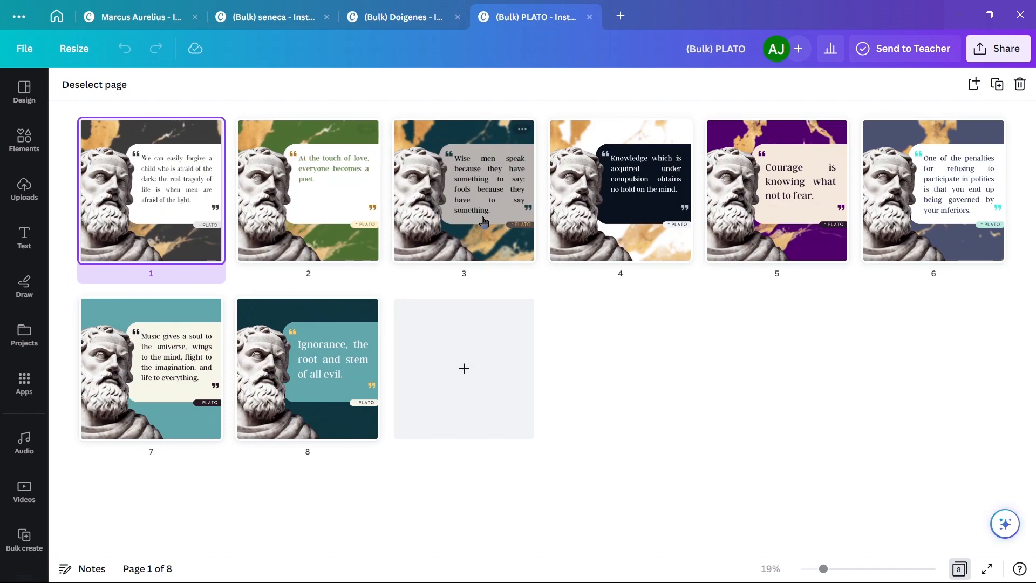